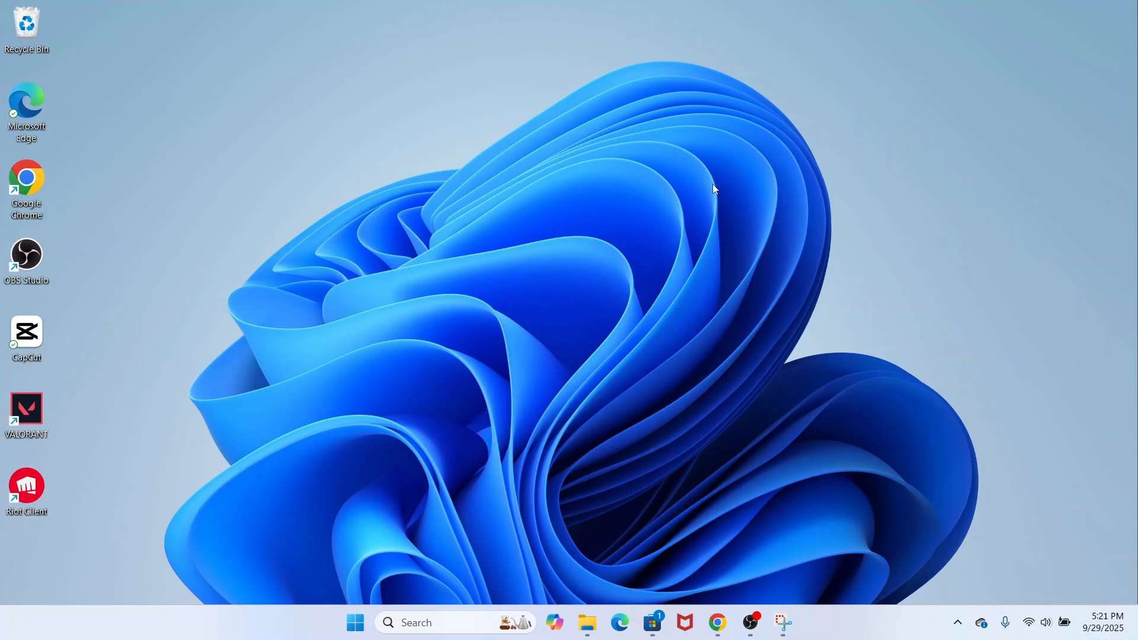
pyautogui.moveTo(412, 153)
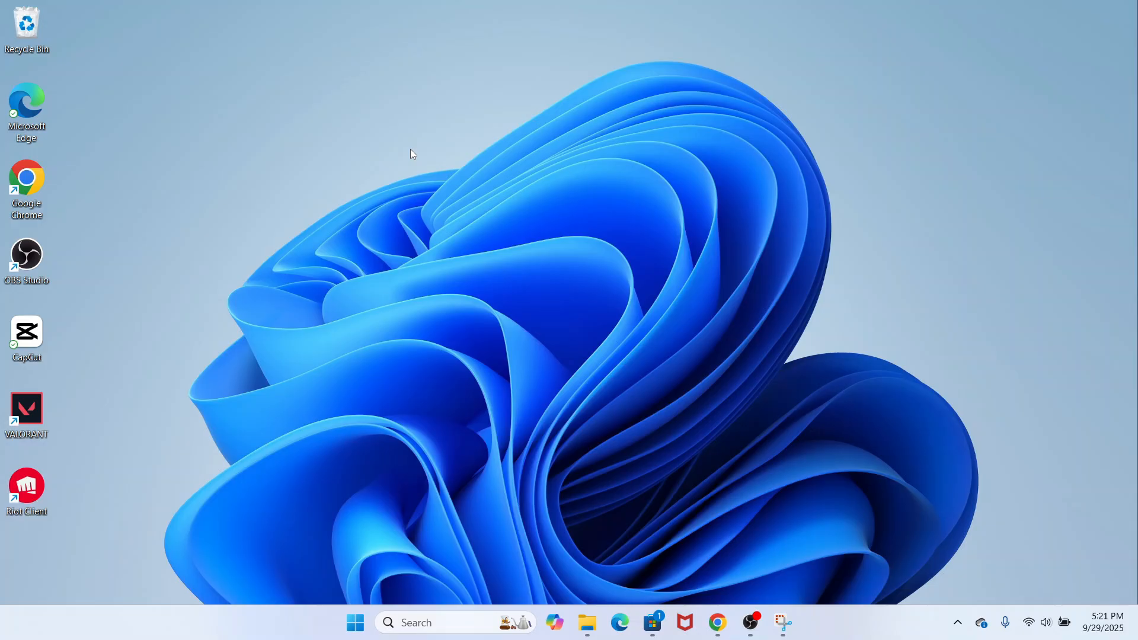
pyautogui.moveTo(331, 204)
pyautogui.write('malwar')
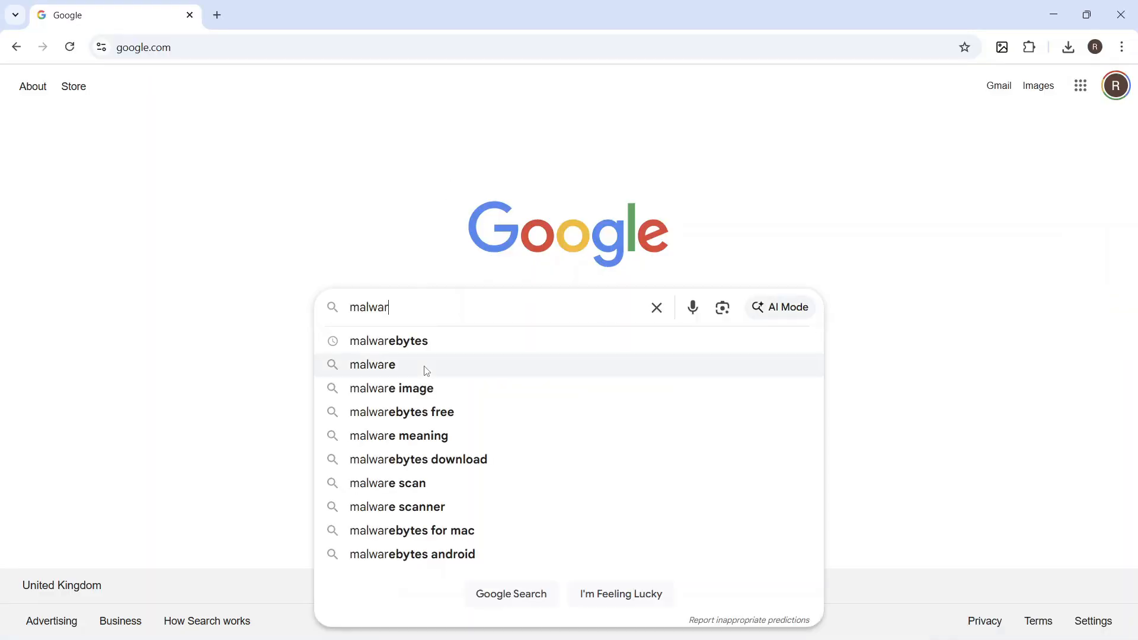
# Step: Search Google for 'malwarebytes' using the suggestion and reach the official malwarebytes.com site
pyautogui.click(389, 342)
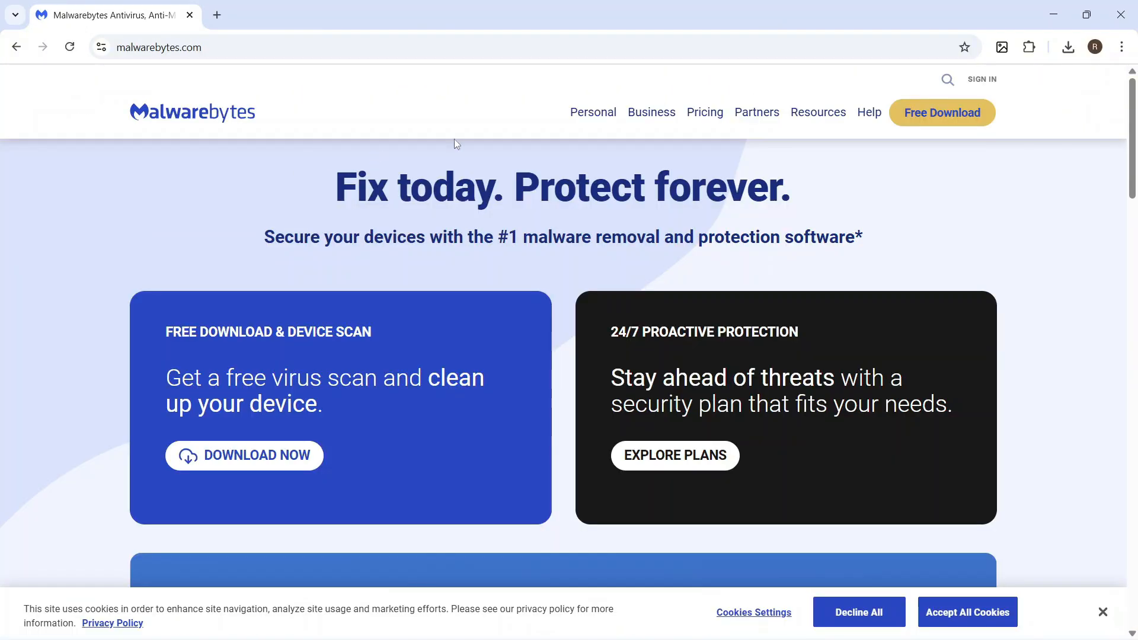
# Step: Download the free MBSetup.exe installer (2.7 MB) and confirm it finished in Chrome's downloads
pyautogui.click(943, 112)
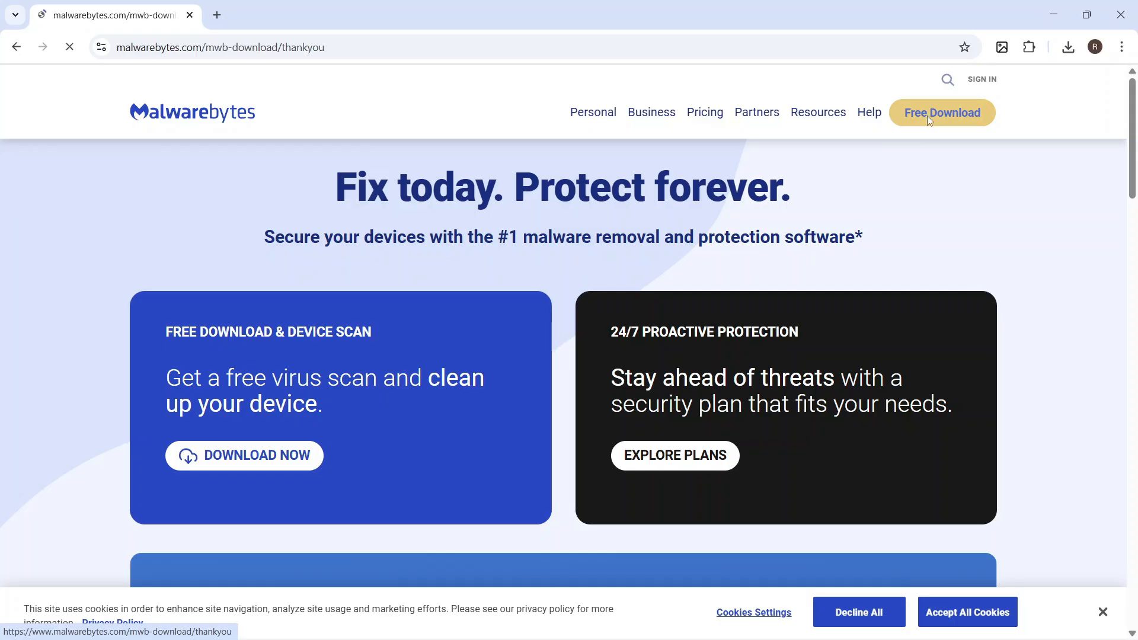
pyautogui.click(943, 112)
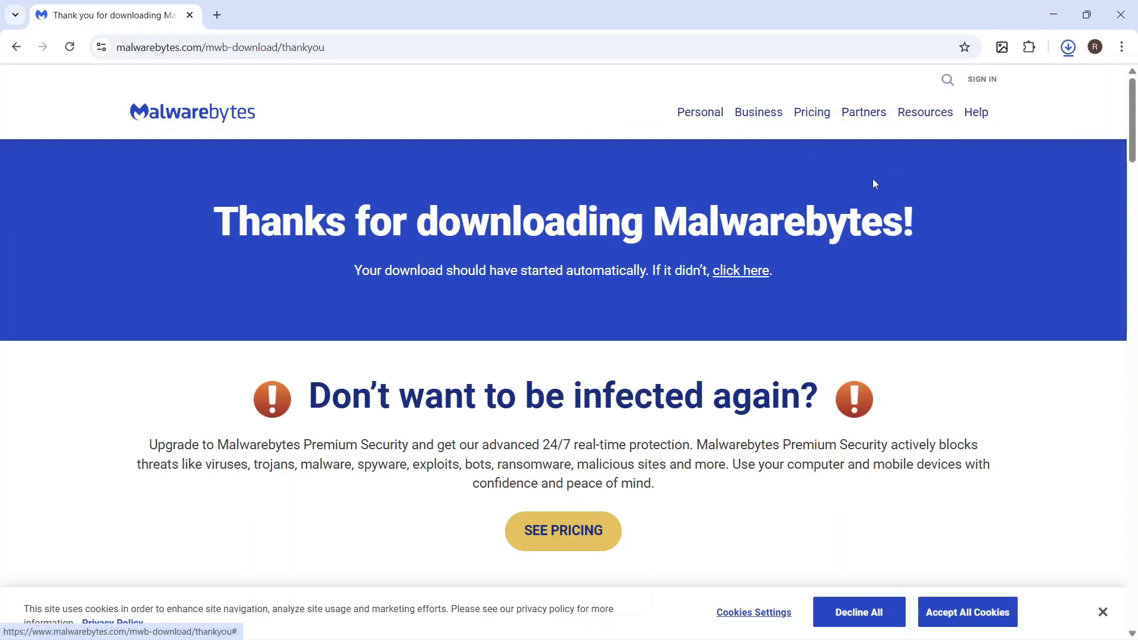
pyautogui.click(1067, 46)
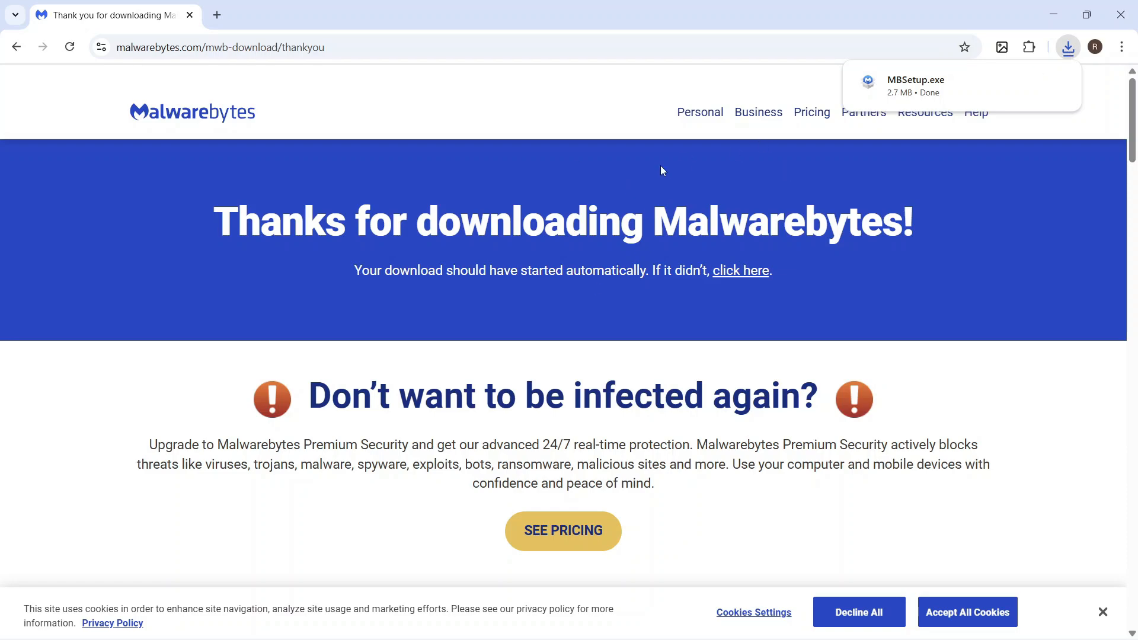
pyautogui.moveTo(740, 270)
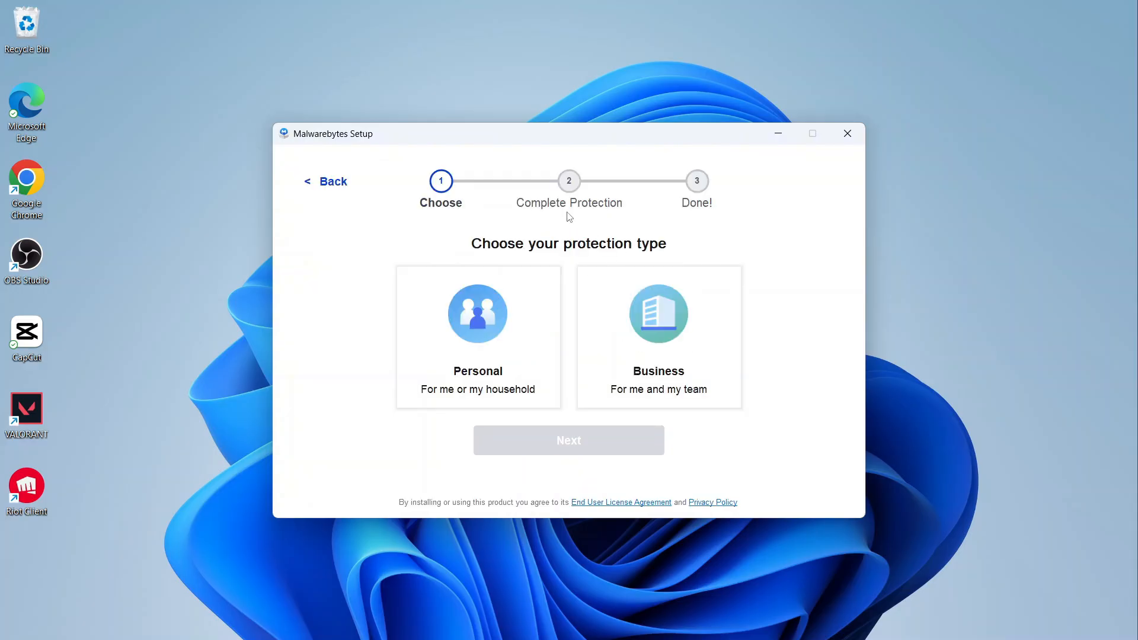
pyautogui.moveTo(493, 338)
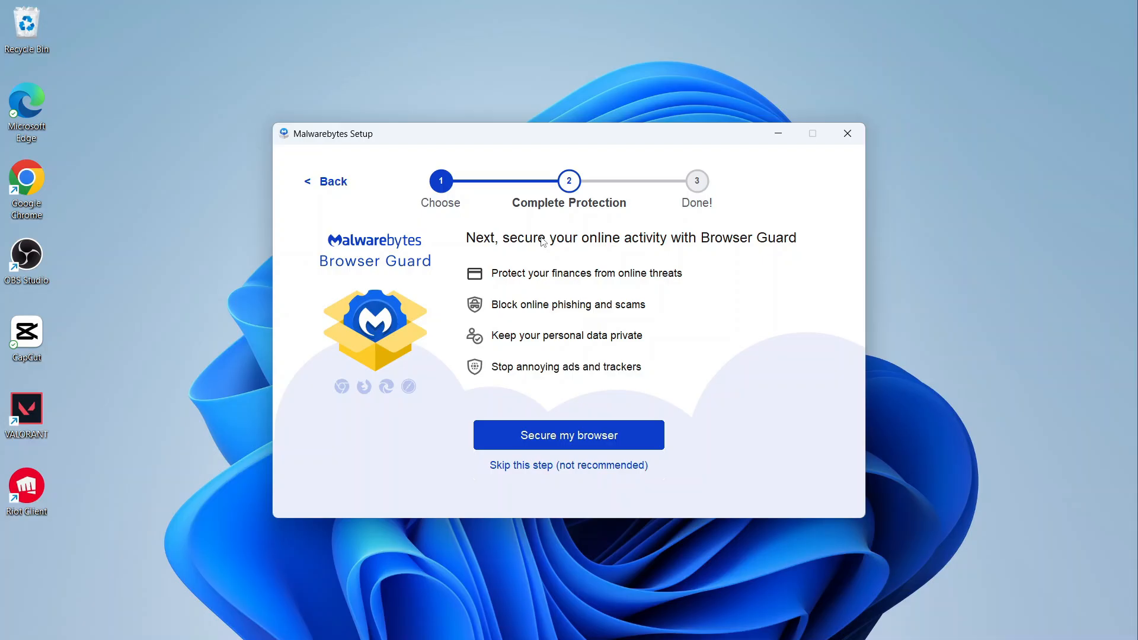
pyautogui.moveTo(544, 455)
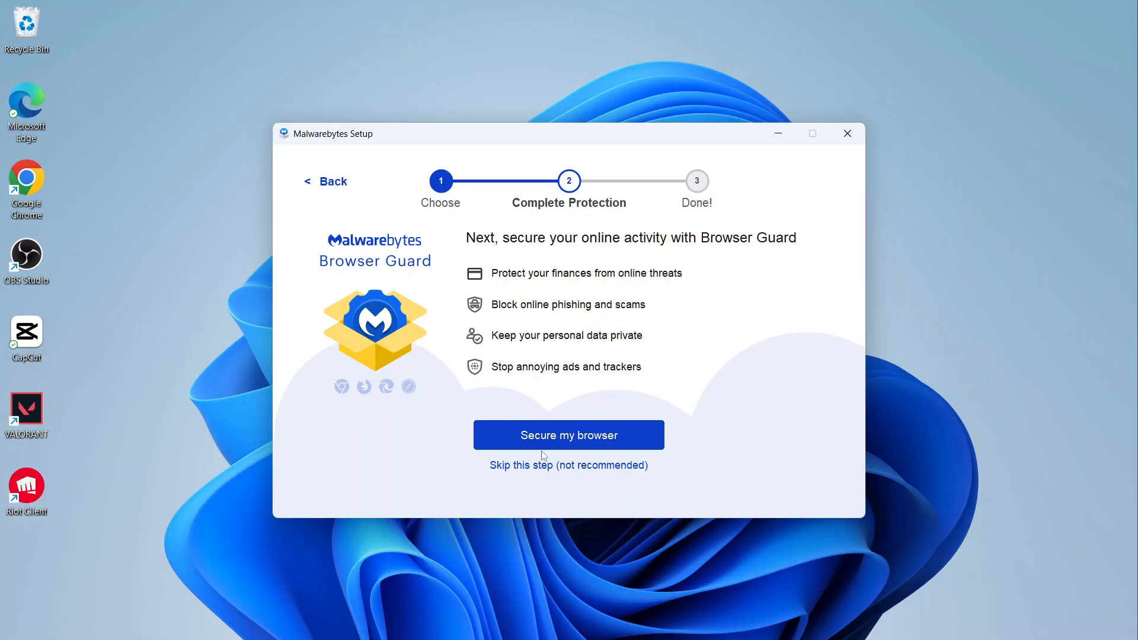
# Step: Skip the Browser Guard step, finish setup, and launch Malwarebytes to its welcome screen
pyautogui.click(568, 435)
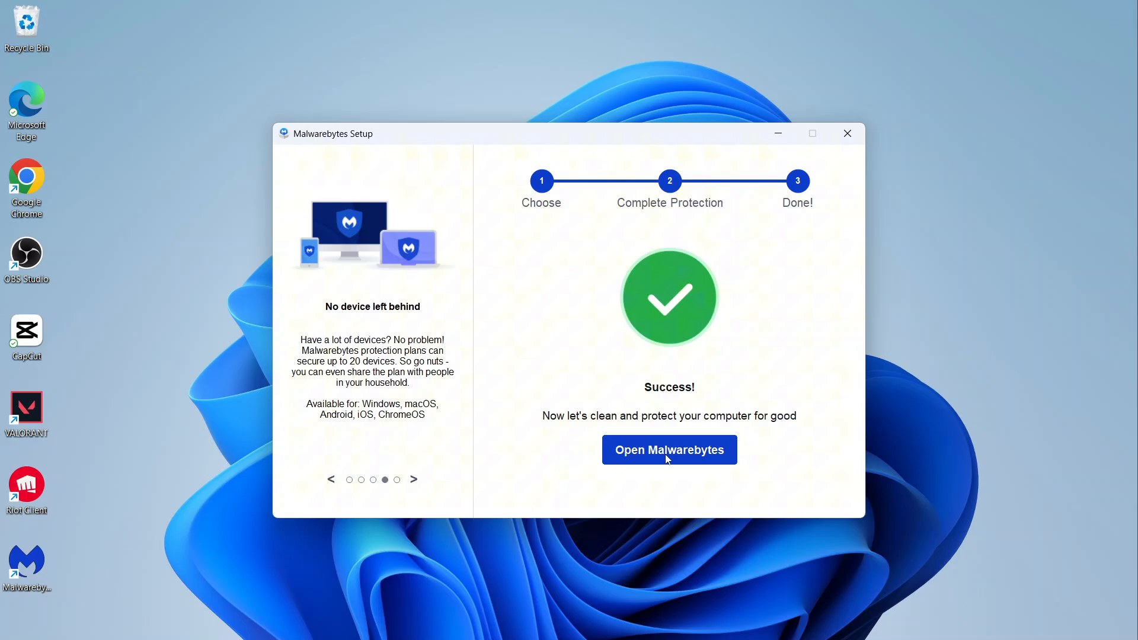
pyautogui.click(669, 449)
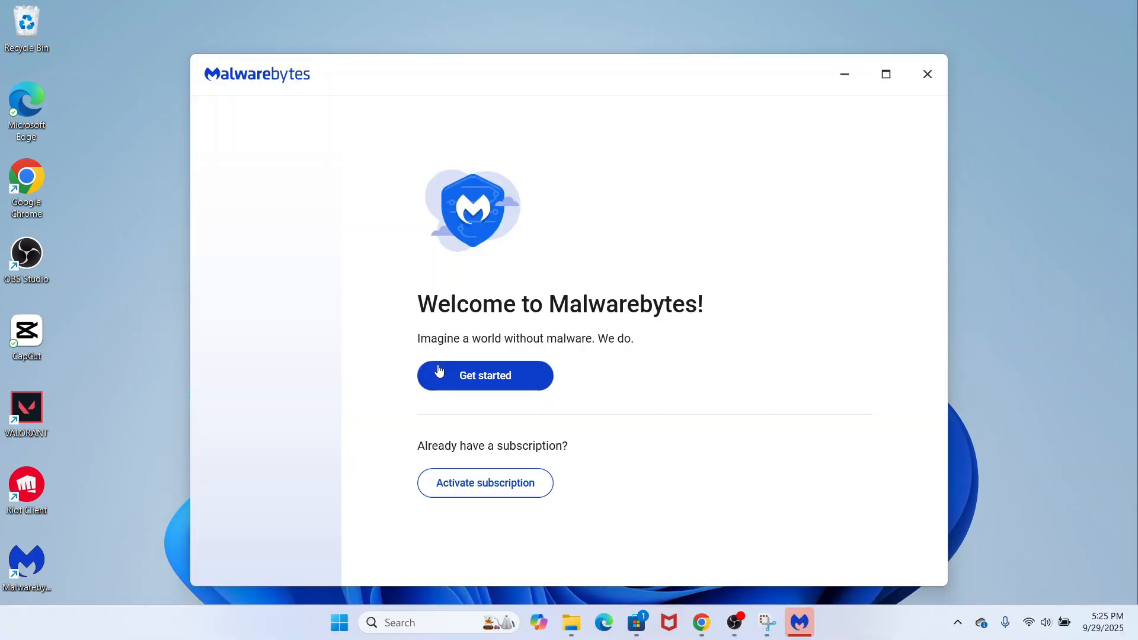
# Step: Decline the purchase offer and activate the 14-day free trial without an email, reaching the dashboard
pyautogui.click(485, 376)
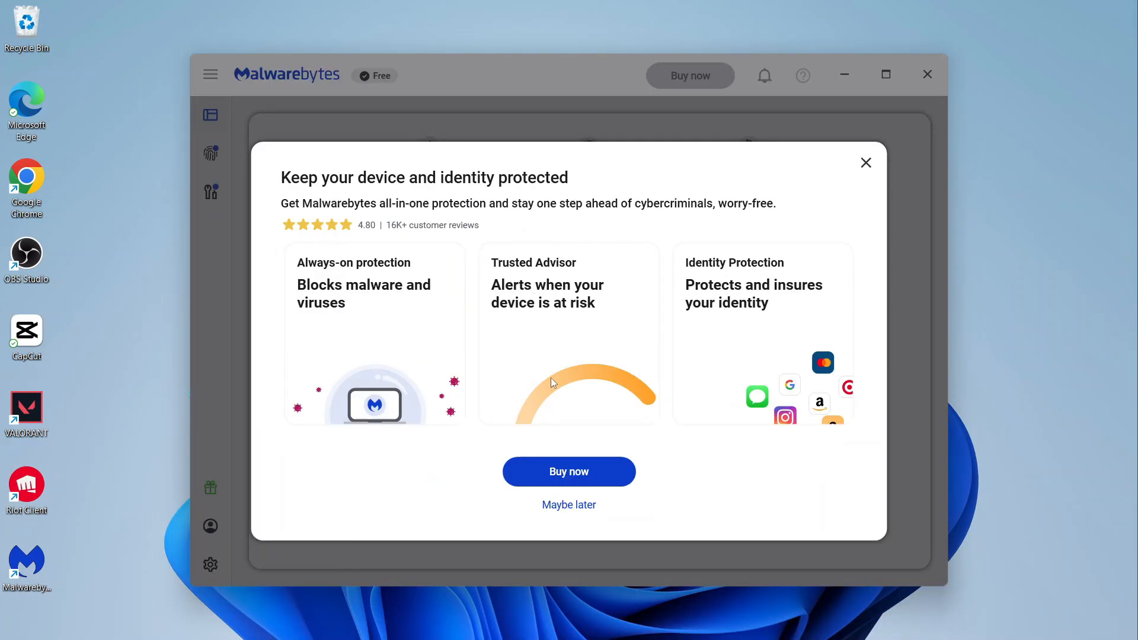
pyautogui.click(569, 470)
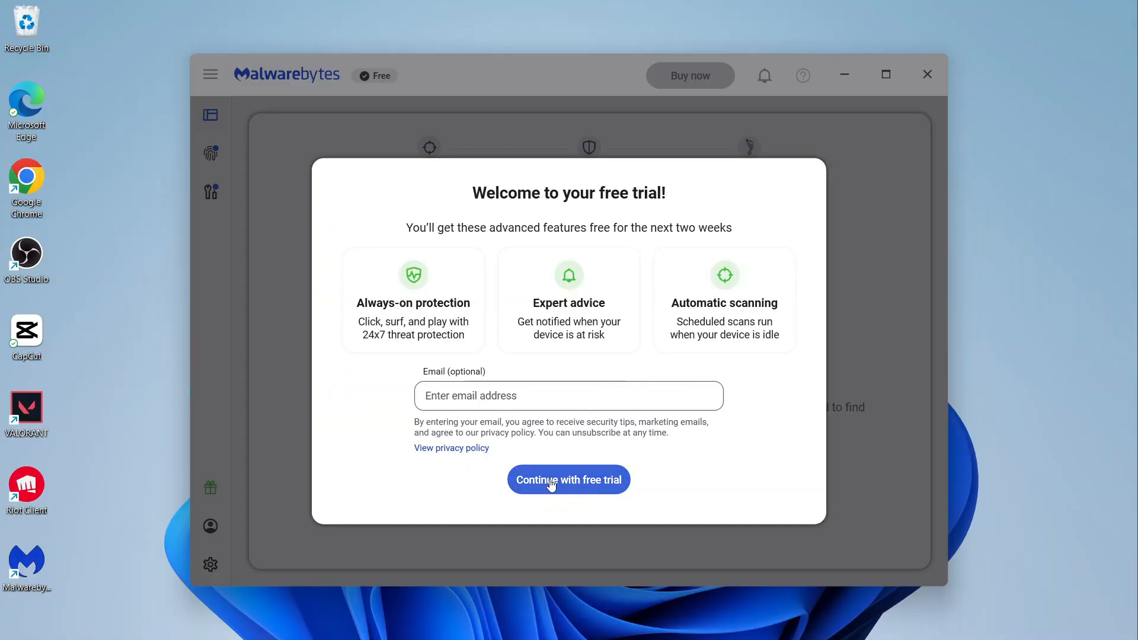
pyautogui.click(568, 479)
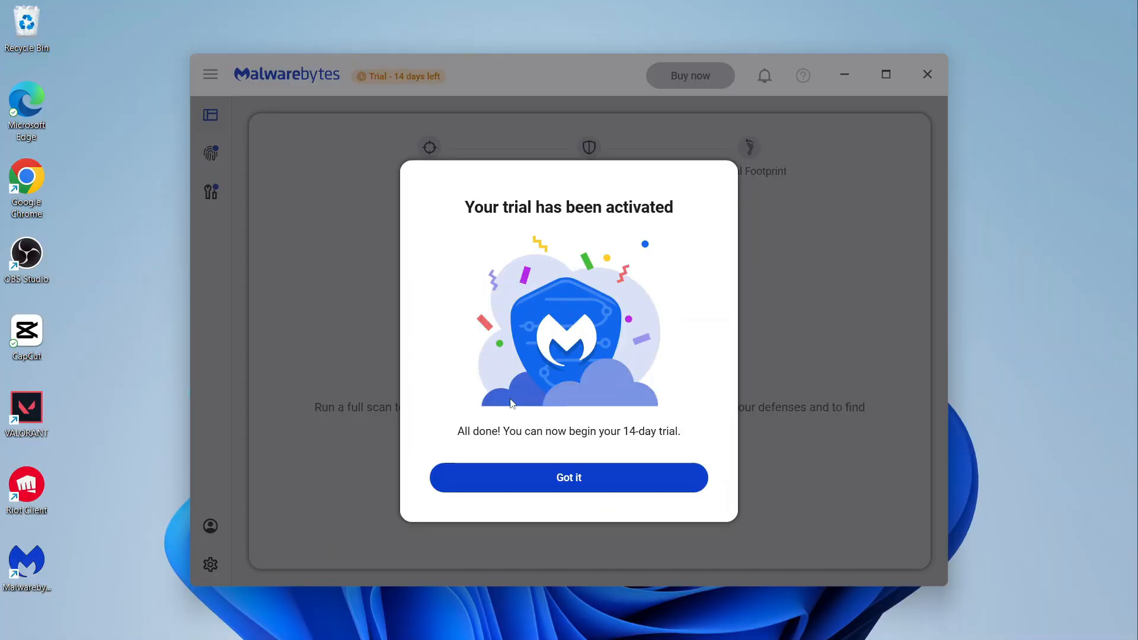
pyautogui.click(589, 478)
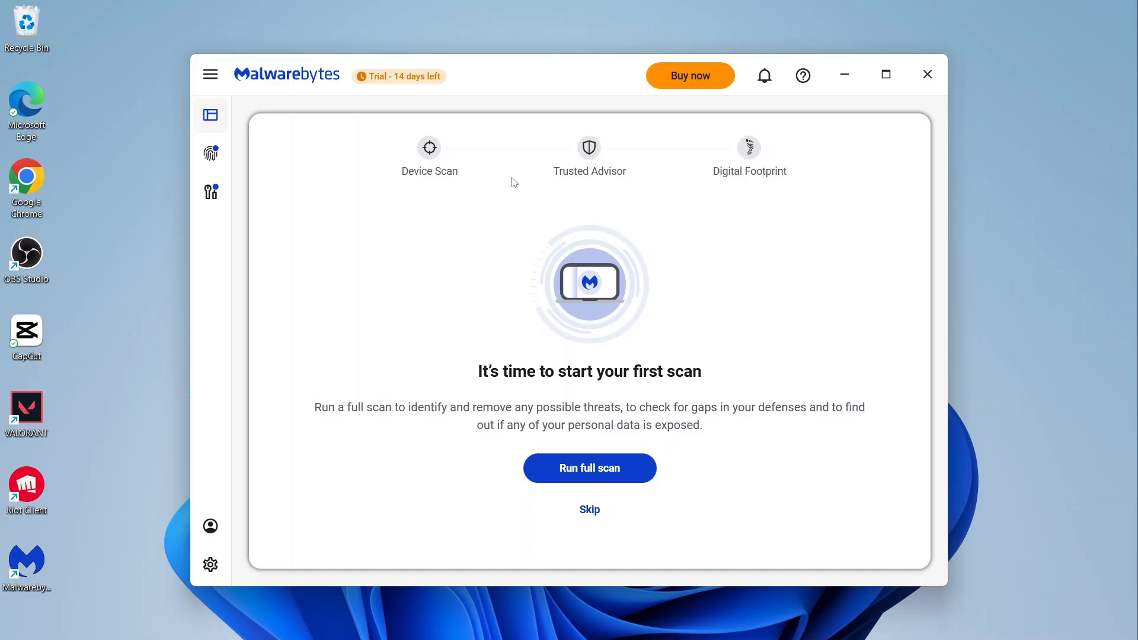
pyautogui.moveTo(542, 228)
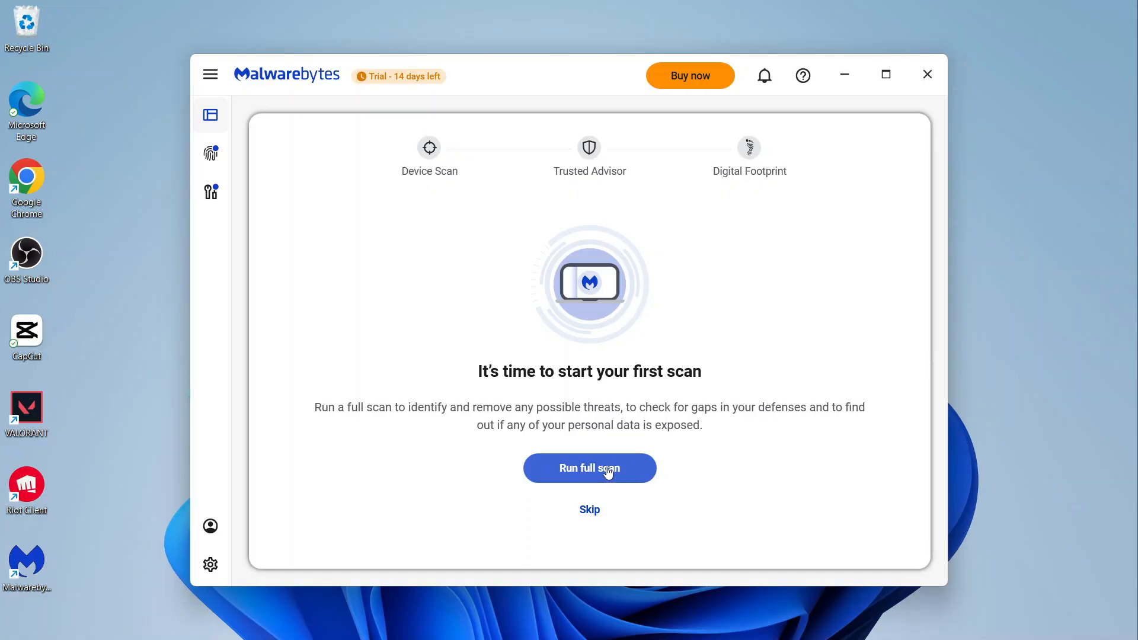
# Step: Run a full device scan from the first-scan prompt
pyautogui.click(589, 467)
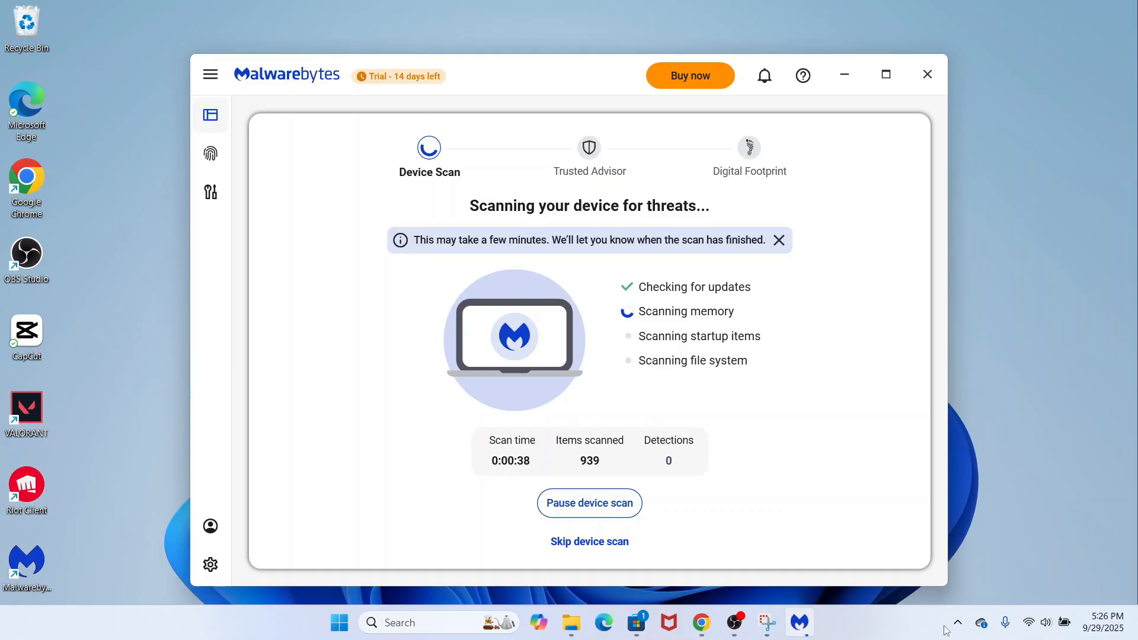
pyautogui.click(958, 622)
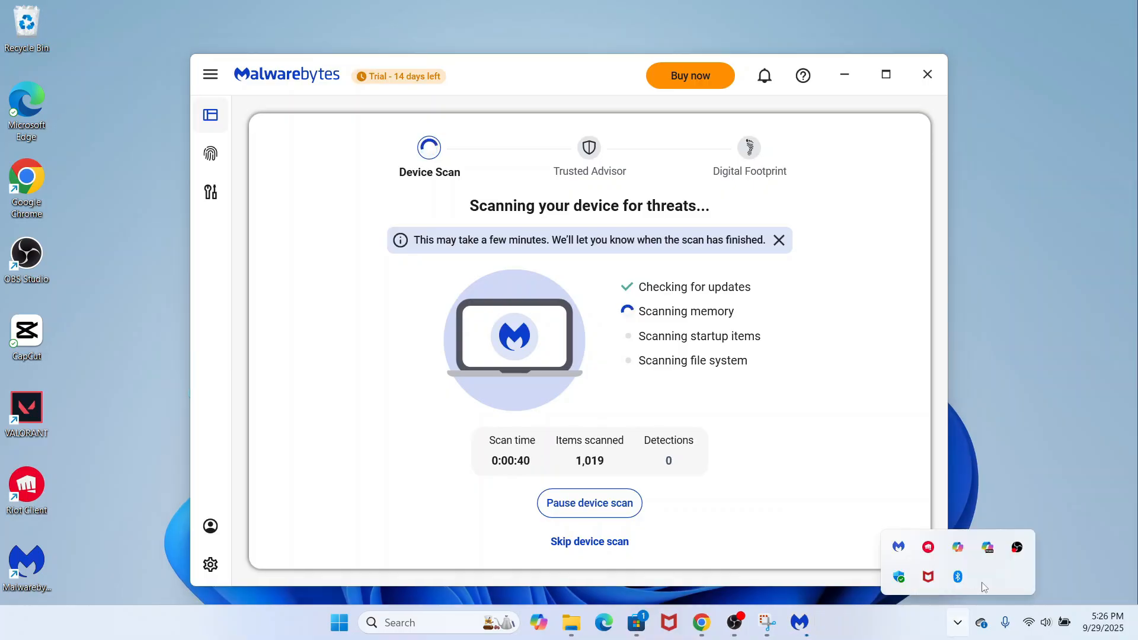
pyautogui.moveTo(899, 546)
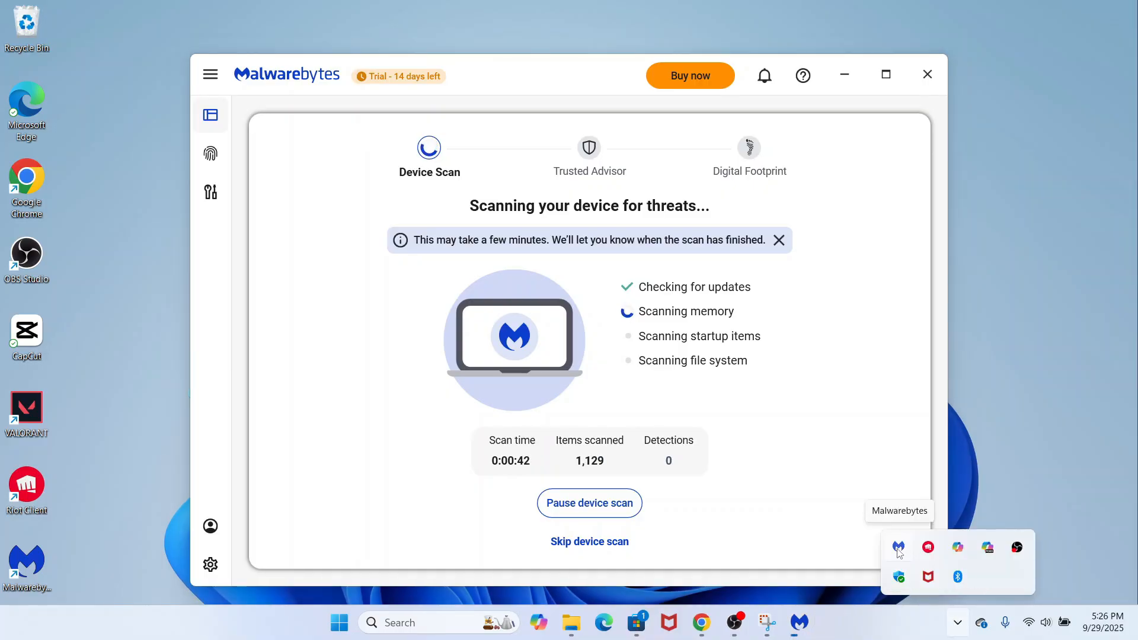
pyautogui.click(899, 547)
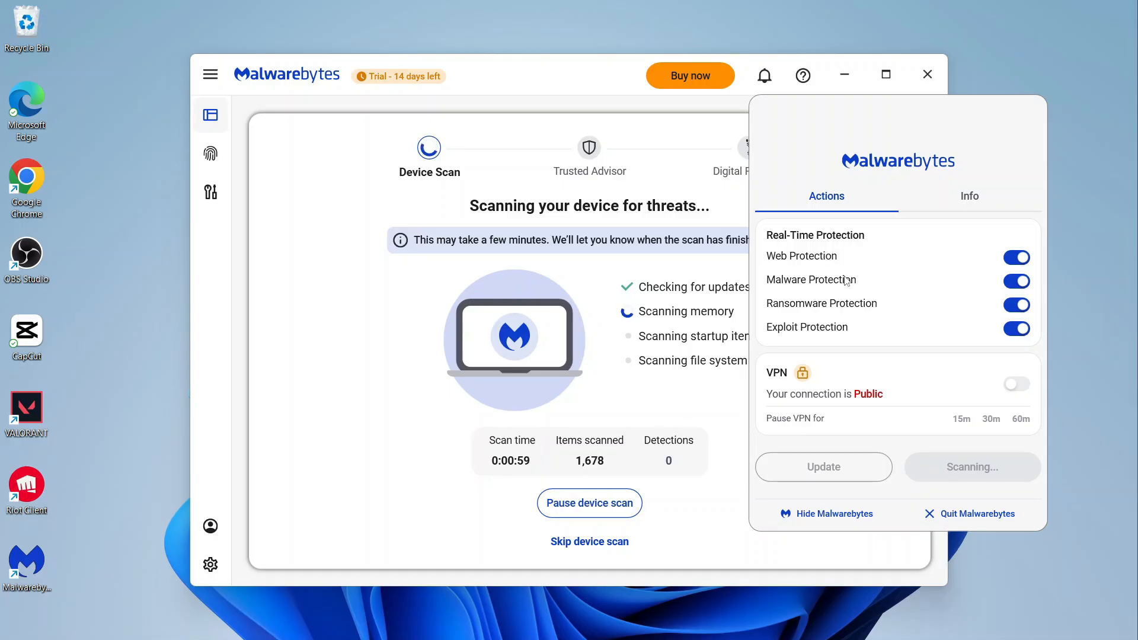
pyautogui.moveTo(960, 263)
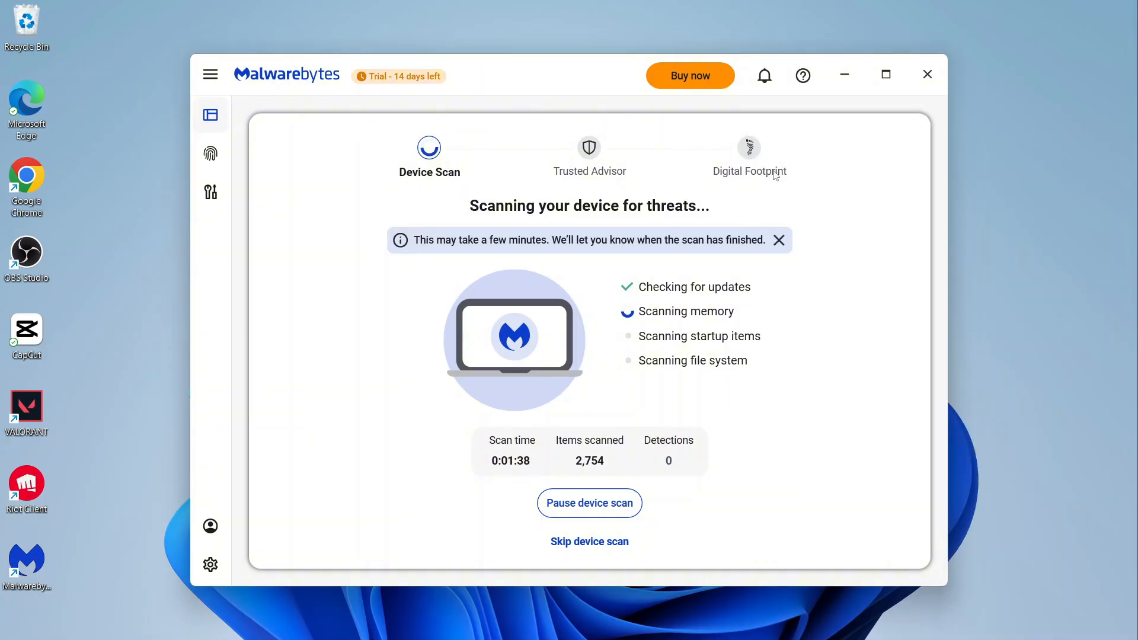
pyautogui.moveTo(832, 157)
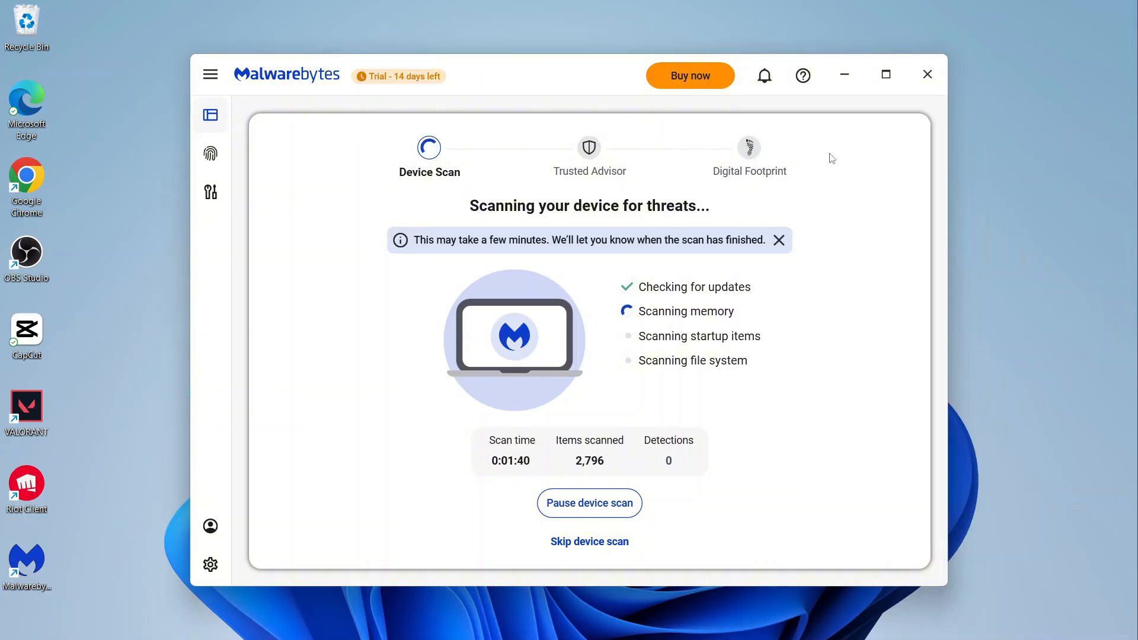